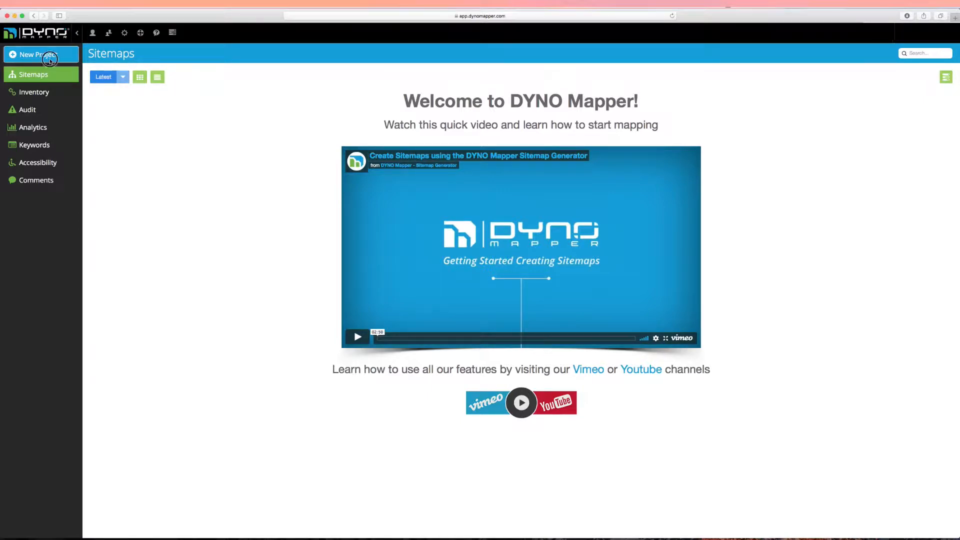
- Start a new project to show the URL, XML, scratch, existing and merge options
{"action": "left_click", "coordinate": [40, 55]}
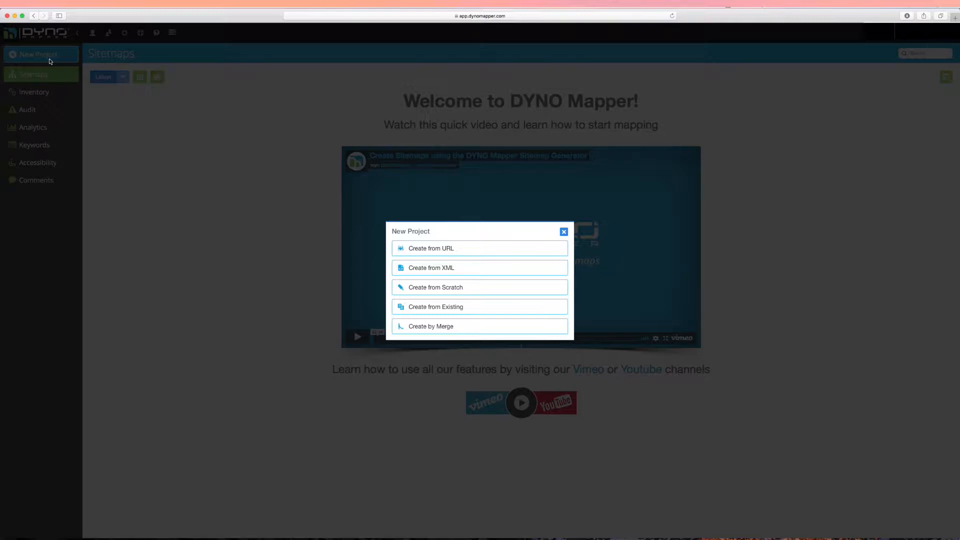
{"action": "mouse_move", "coordinate": [352, 188]}
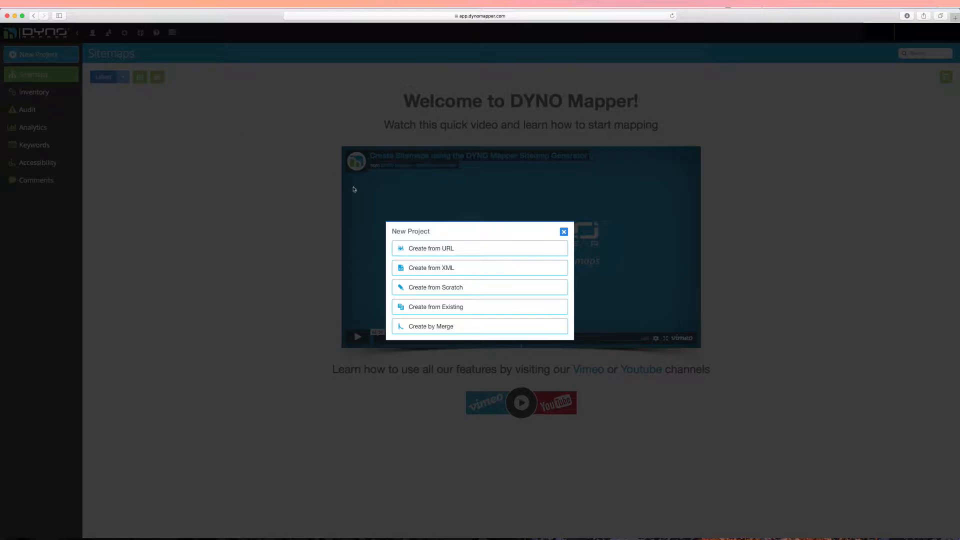
- Choose Create from URL, expand advanced crawl options, and open the System login dropdown
{"action": "left_click", "coordinate": [431, 248]}
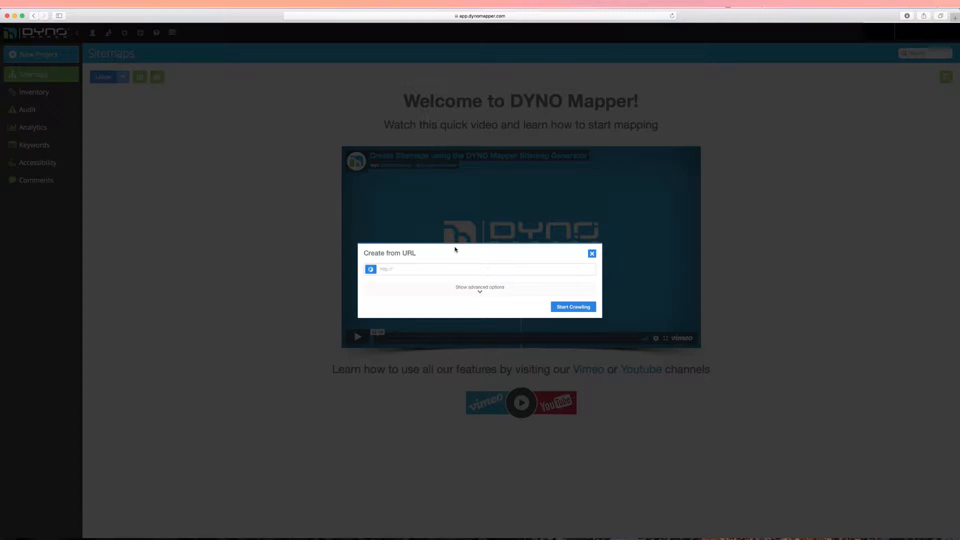
{"action": "left_click", "coordinate": [480, 286]}
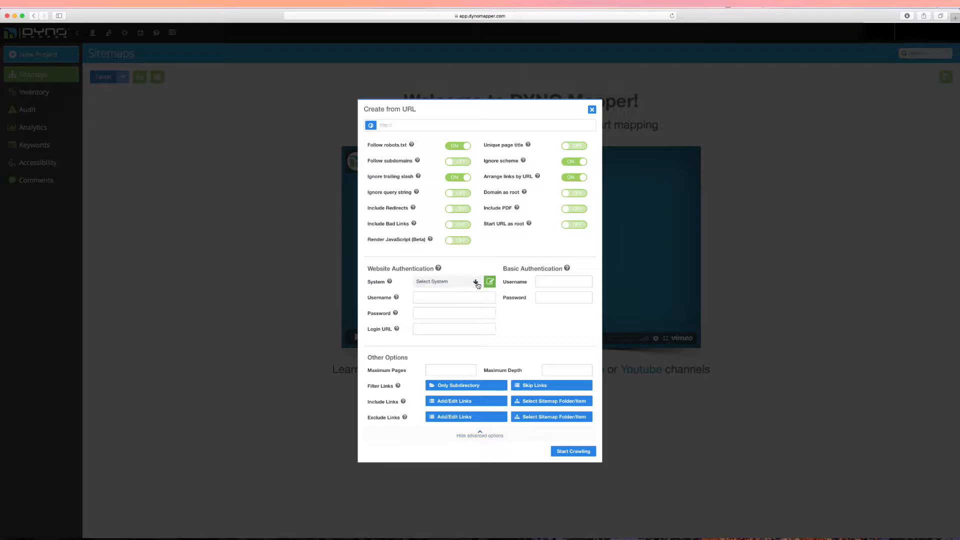
{"action": "left_click", "coordinate": [447, 282]}
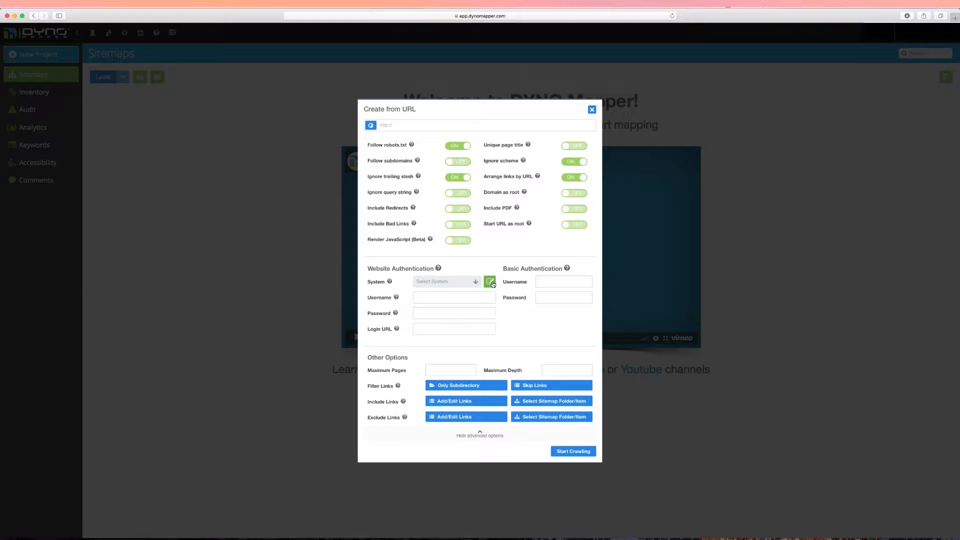
- Open the custom login system editor, begin Add System, then dismiss back to the welcome page
{"action": "left_click", "coordinate": [491, 282]}
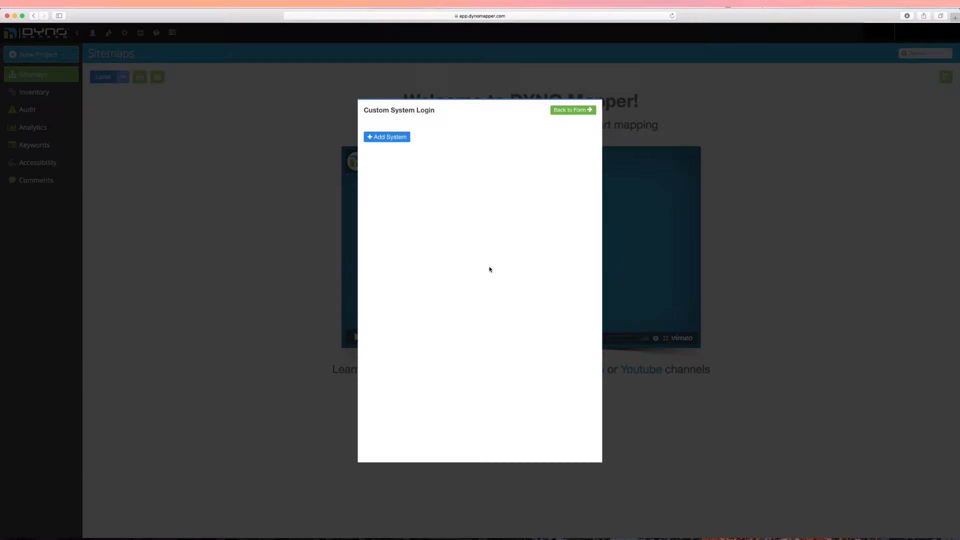
{"action": "left_click", "coordinate": [386, 137]}
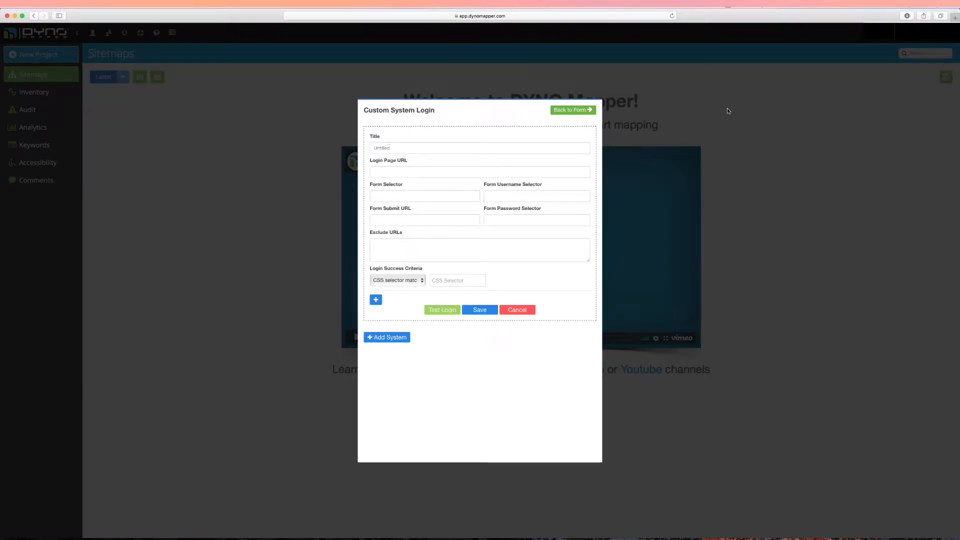
{"action": "left_click", "coordinate": [515, 309]}
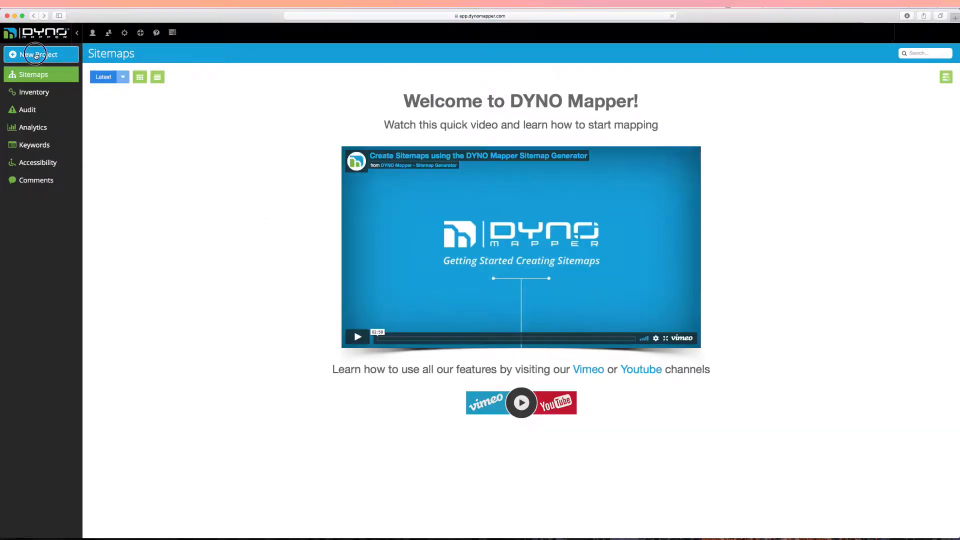
- Reopen Create from URL with advanced options and add a '/directory/' only-subdirectory link filter
{"action": "left_click", "coordinate": [40, 54]}
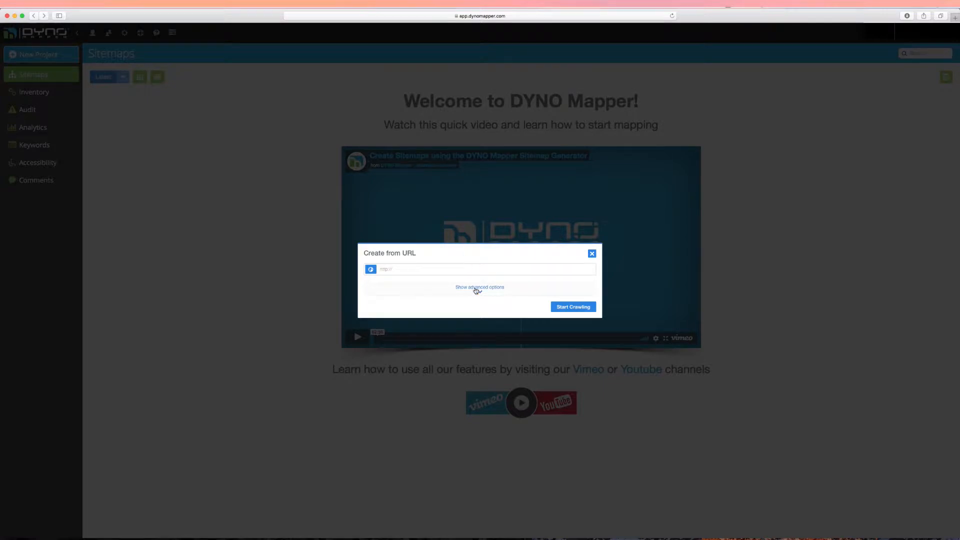
{"action": "left_click", "coordinate": [480, 286]}
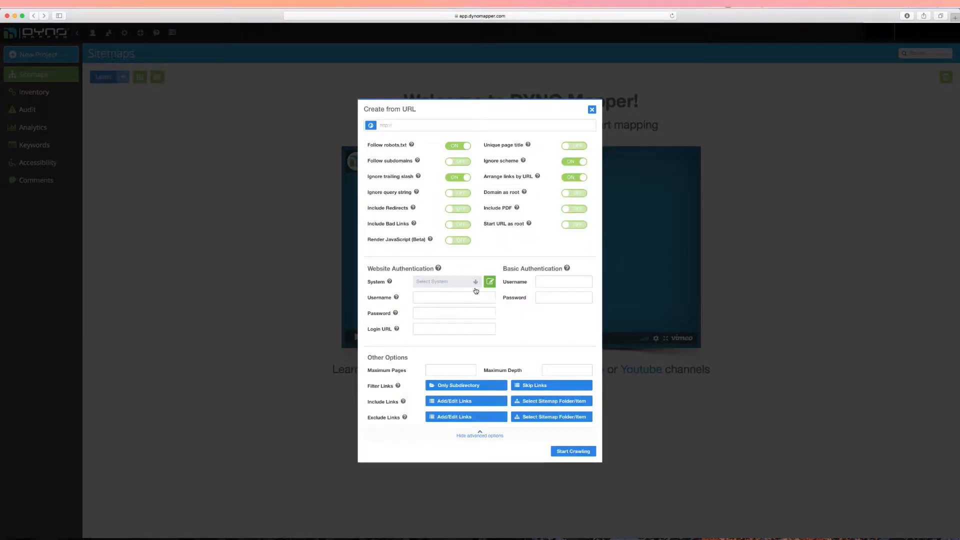
{"action": "left_click", "coordinate": [466, 385]}
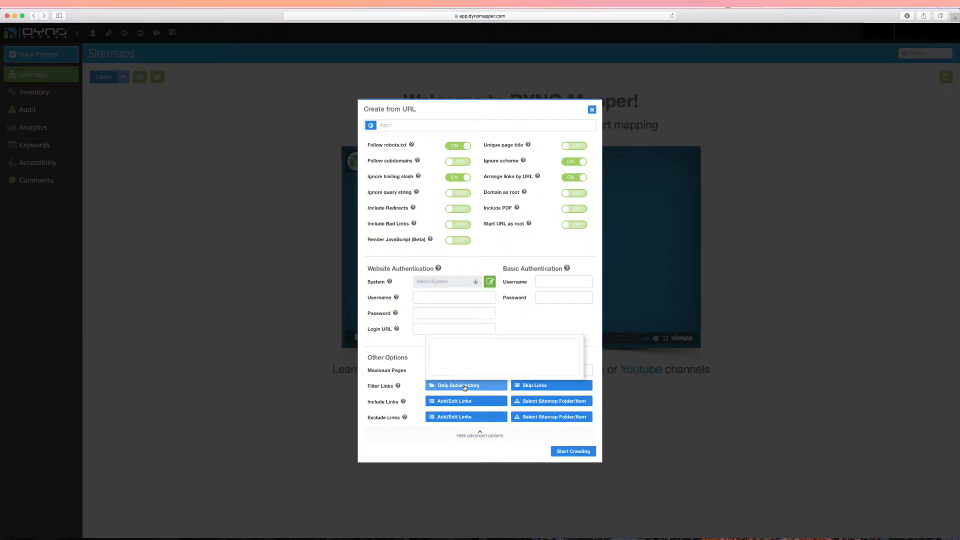
{"action": "left_click", "coordinate": [464, 385]}
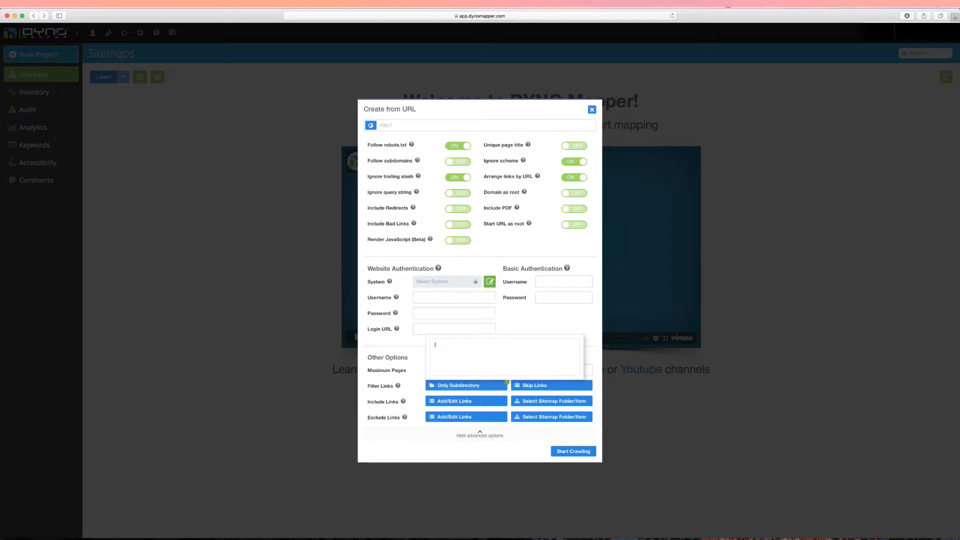
{"action": "type", "text": "/directory/"}
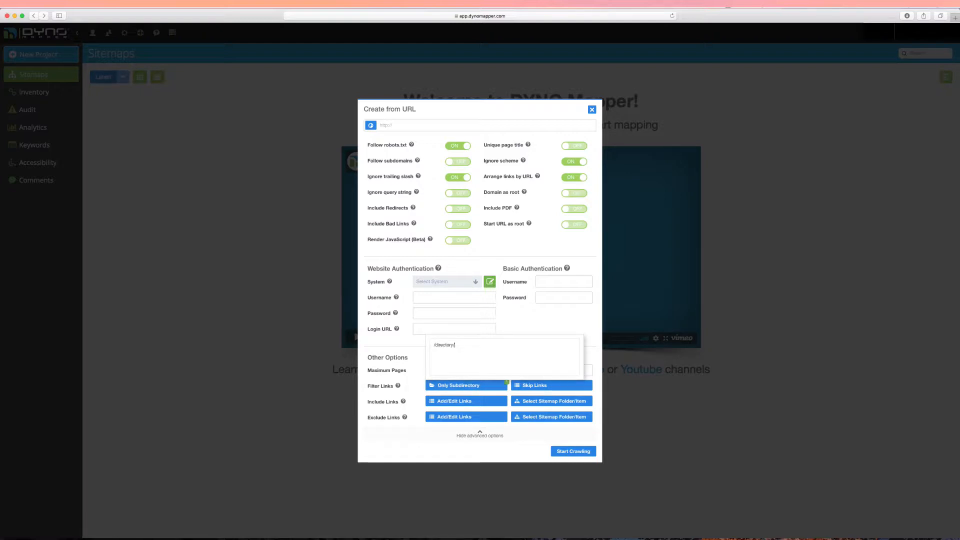
{"action": "left_click", "coordinate": [548, 385]}
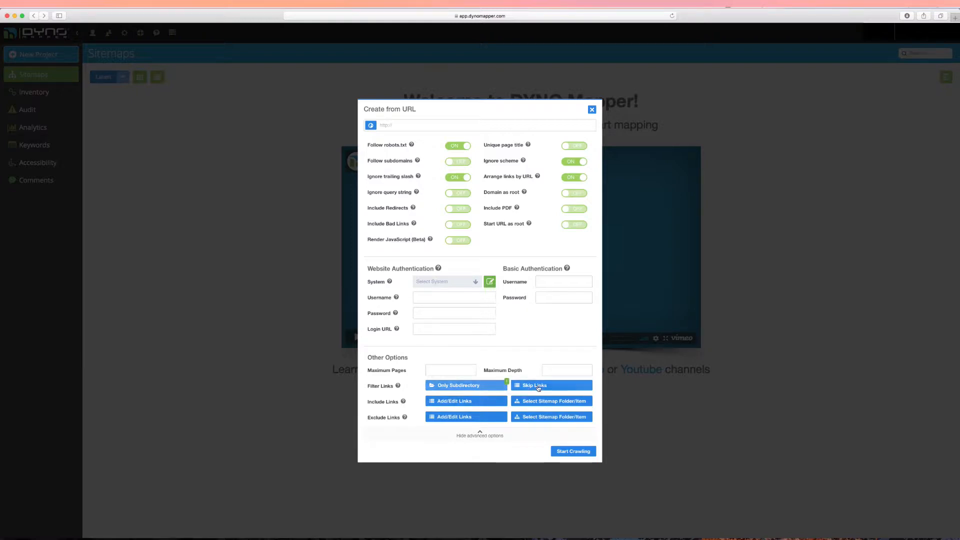
- Open the Skip Links editor and pick a URL matching rule from Match Any
{"action": "left_click", "coordinate": [532, 385]}
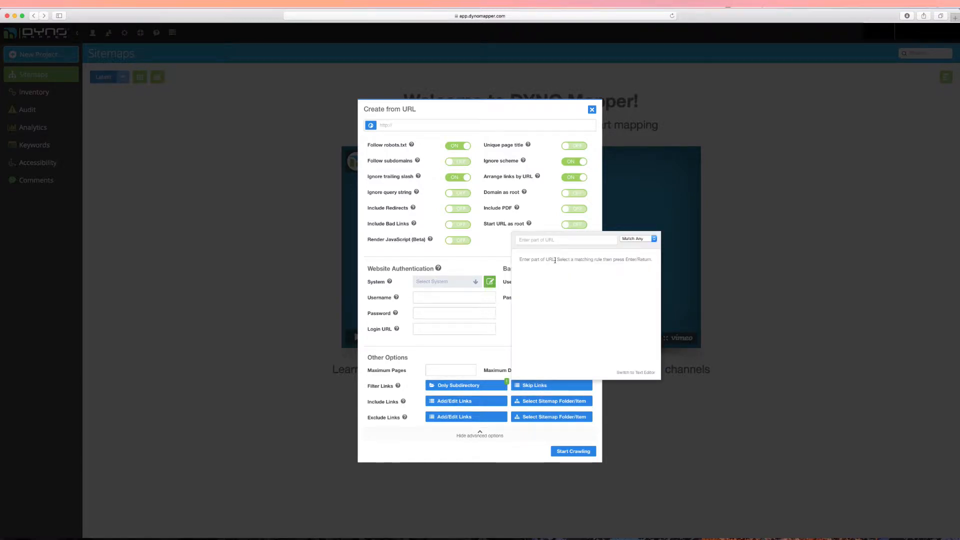
{"action": "left_click", "coordinate": [637, 239]}
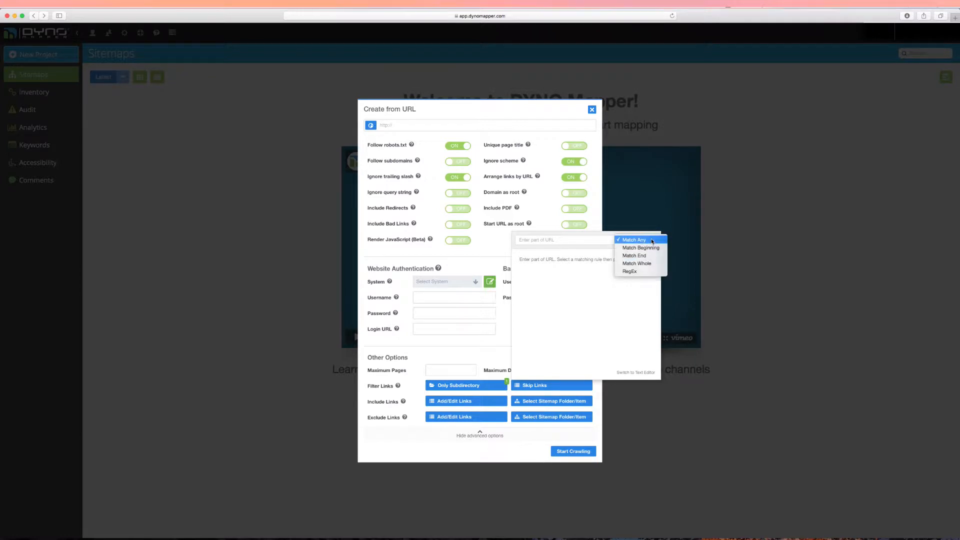
{"action": "left_click", "coordinate": [634, 240]}
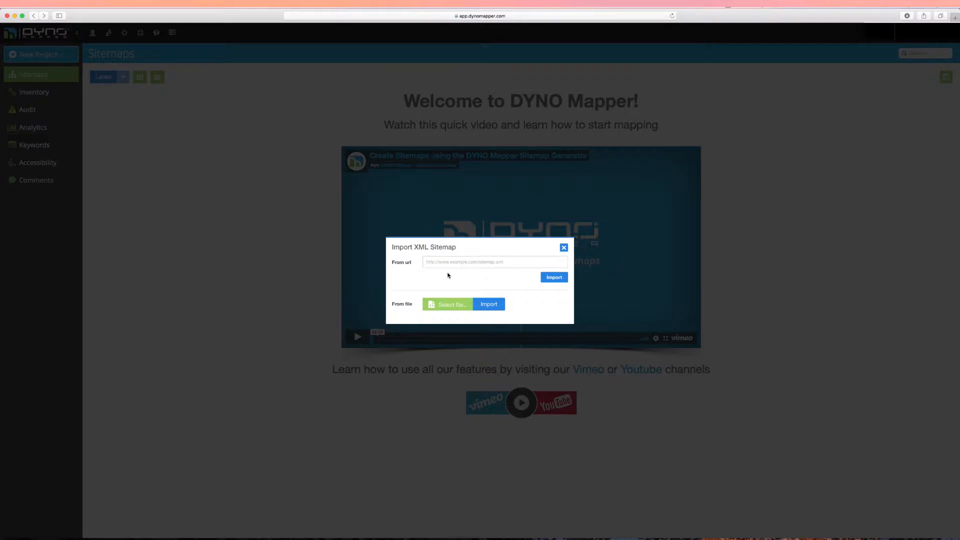
{"action": "mouse_move", "coordinate": [511, 256]}
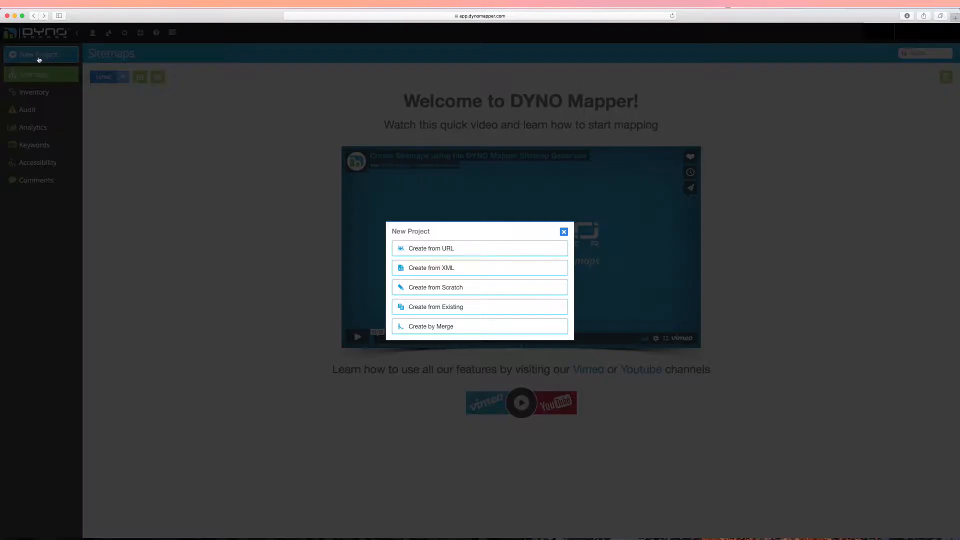
- Create a sitemap from scratch, cancel adding a page, and close the sitemap editor
{"action": "left_click", "coordinate": [562, 231]}
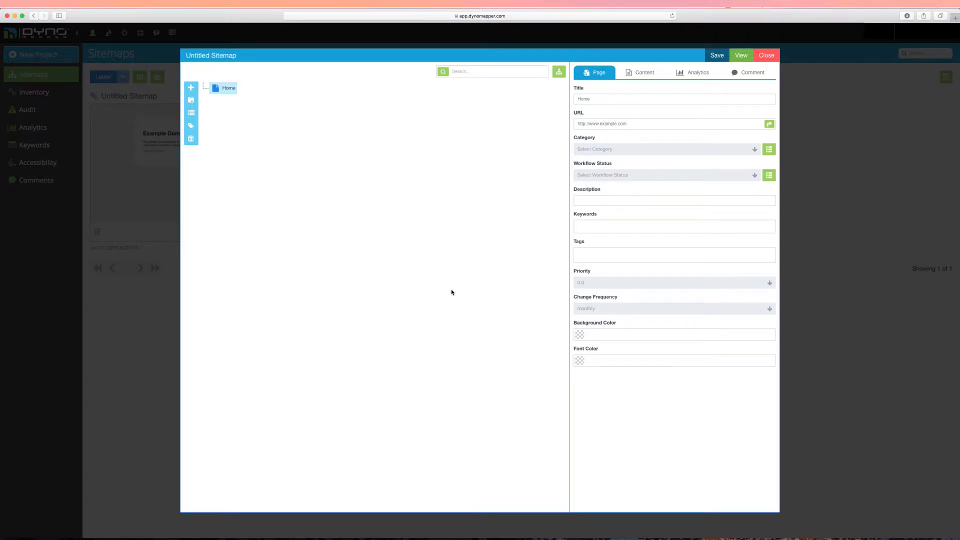
{"action": "left_click", "coordinate": [670, 123]}
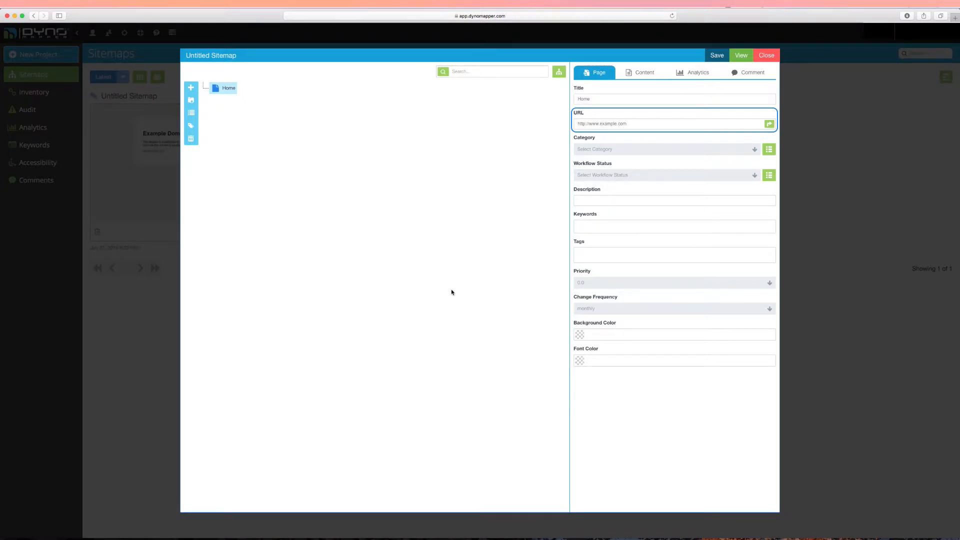
{"action": "mouse_move", "coordinate": [191, 87]}
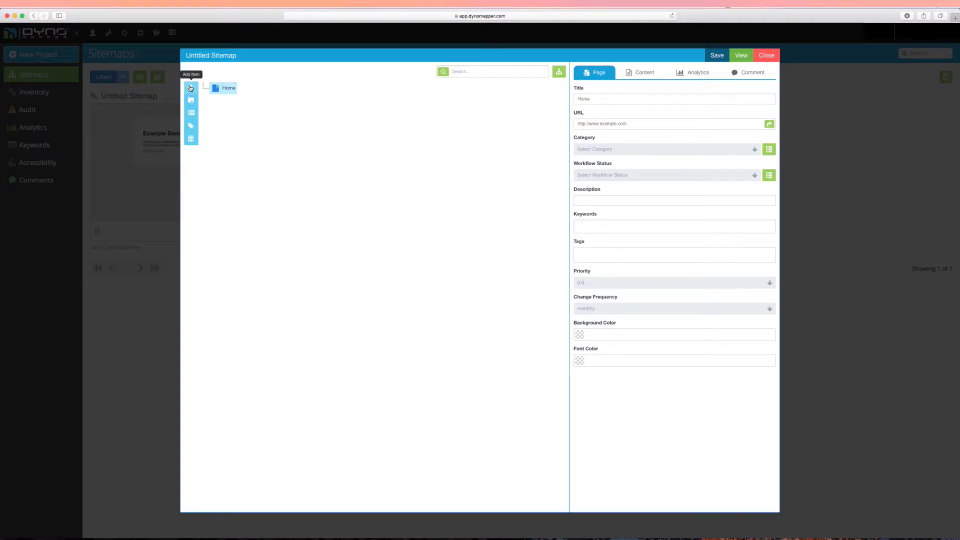
{"action": "left_click", "coordinate": [190, 87]}
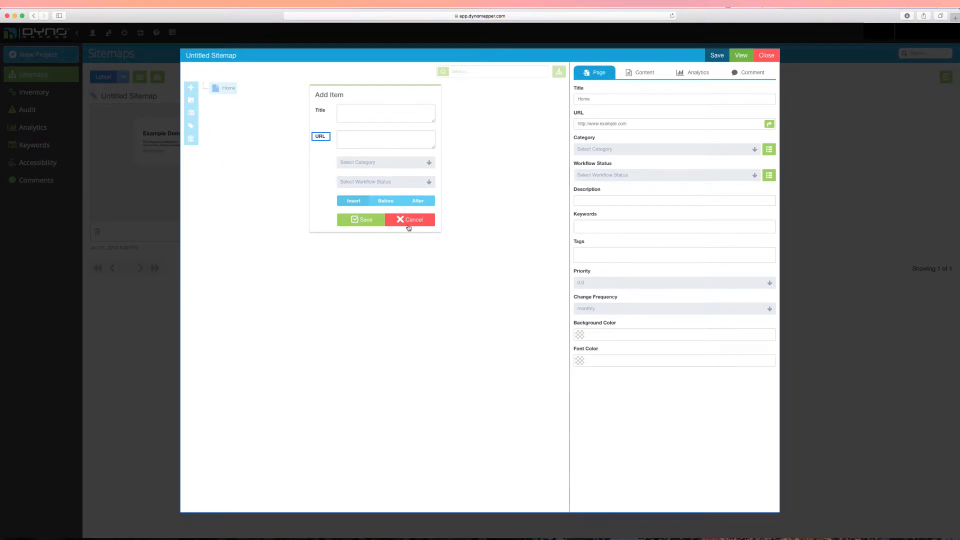
{"action": "left_click", "coordinate": [409, 219]}
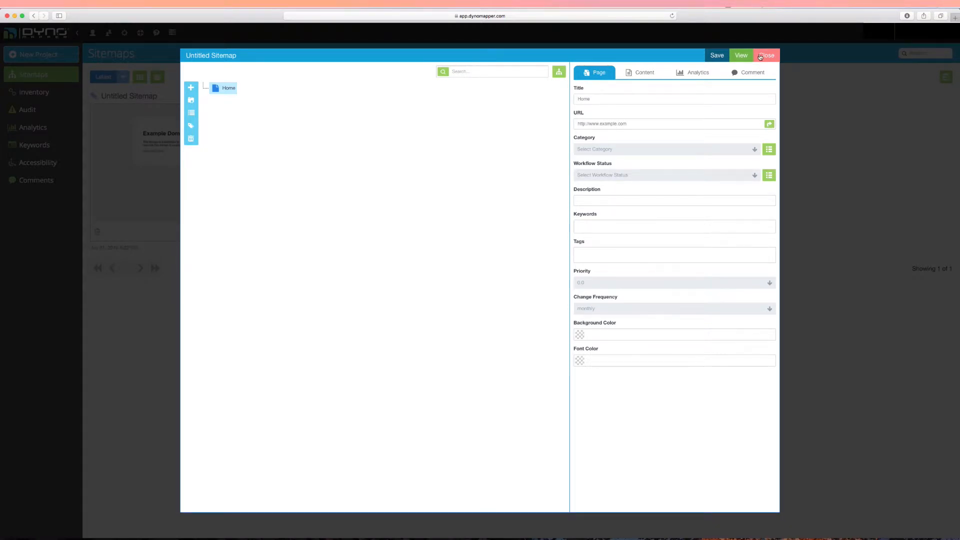
{"action": "left_click", "coordinate": [766, 55]}
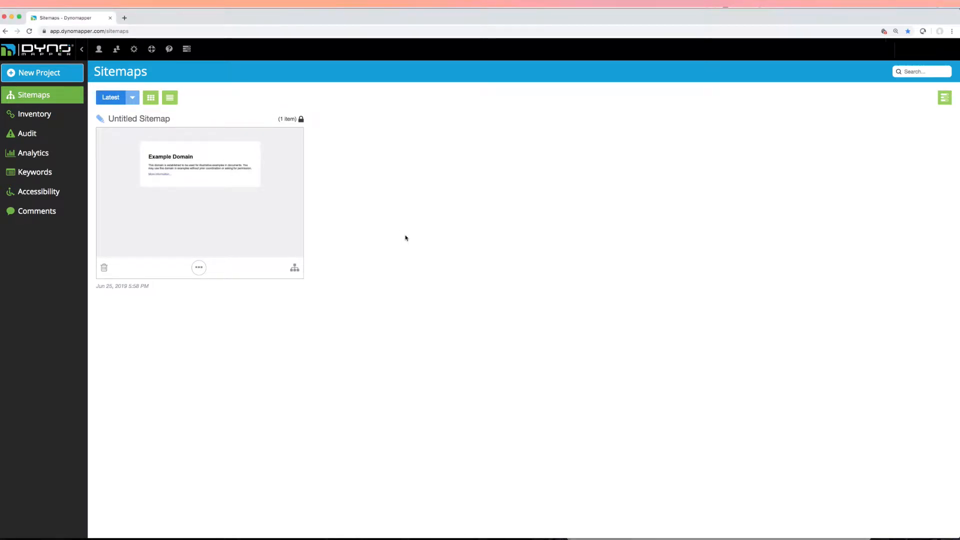
- Run a WCAG 2.1 Level AA accessibility test from the Accessibility section
{"action": "left_click", "coordinate": [39, 191]}
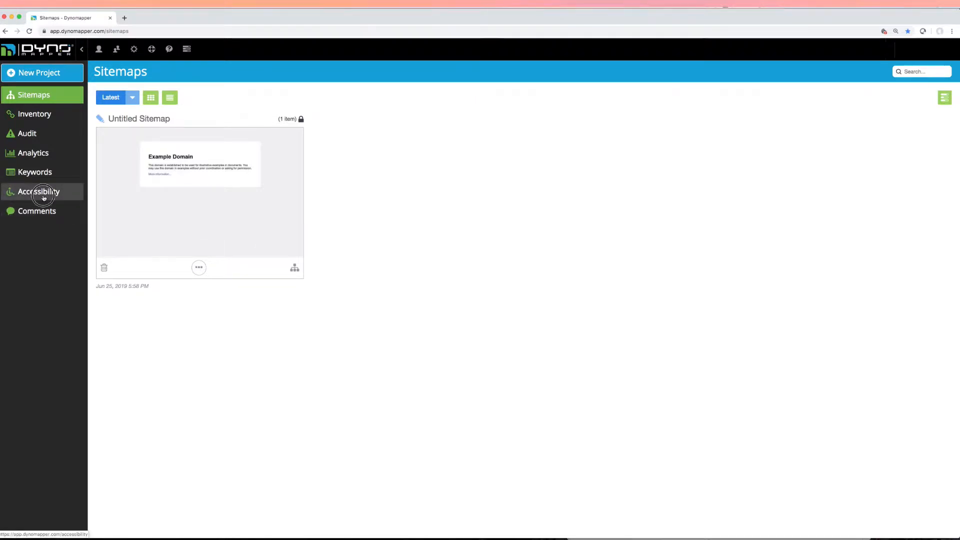
{"action": "left_click", "coordinate": [38, 191]}
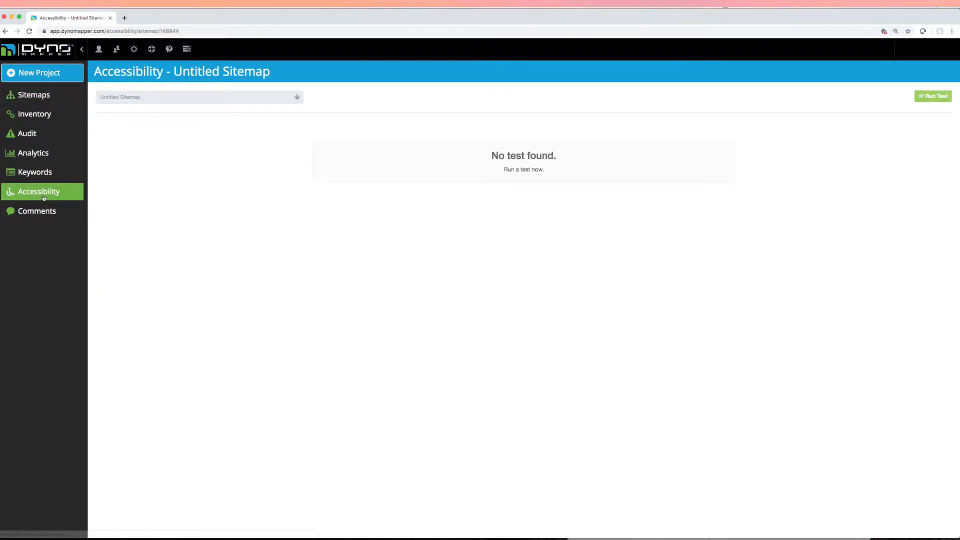
{"action": "left_click", "coordinate": [199, 97]}
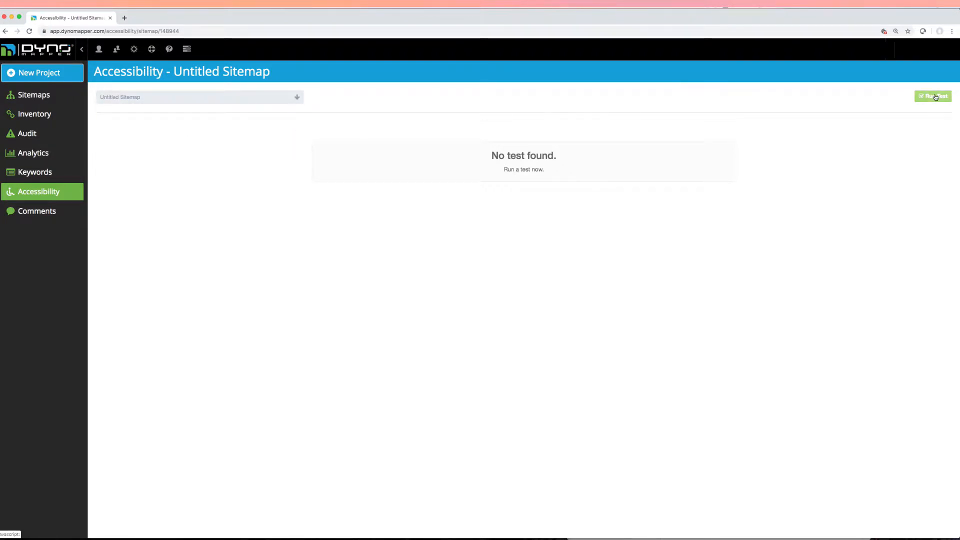
{"action": "left_click", "coordinate": [932, 96]}
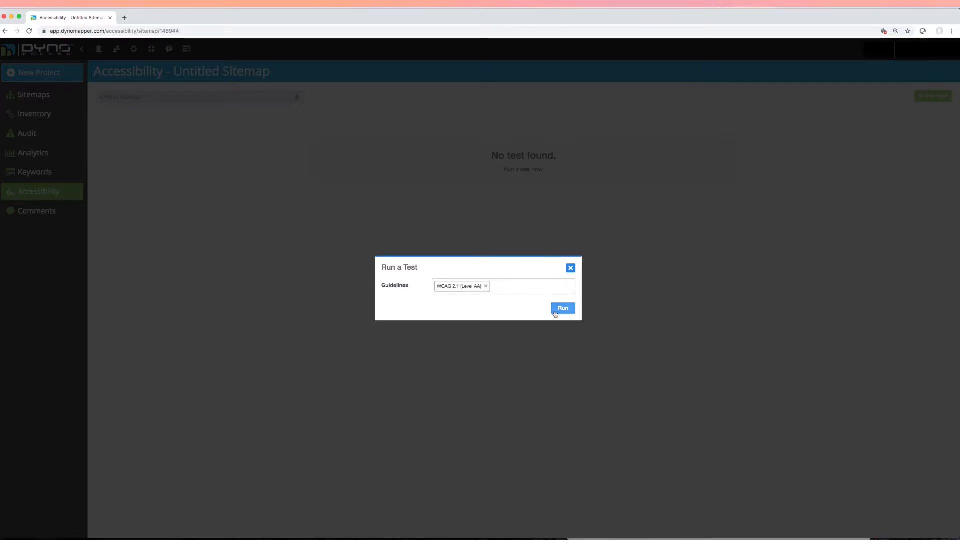
{"action": "left_click", "coordinate": [562, 308]}
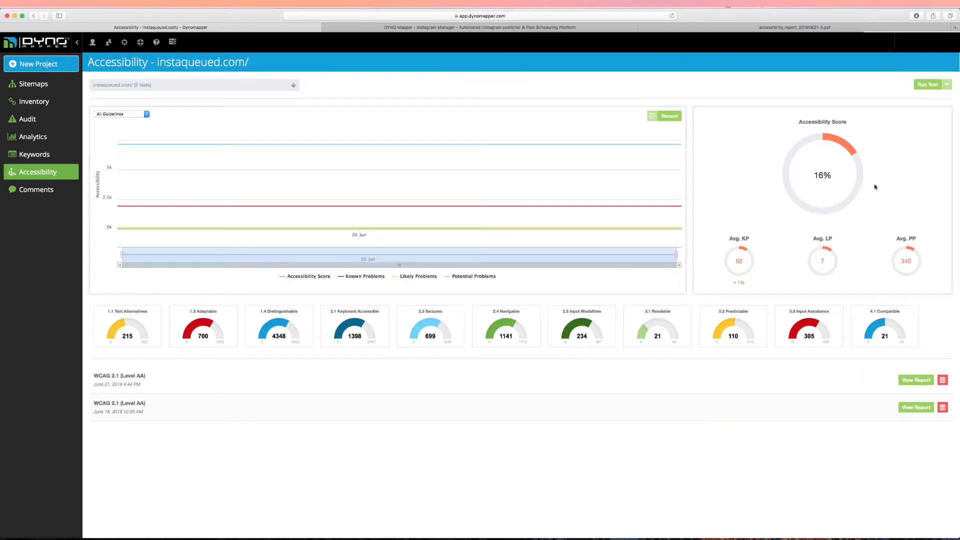
{"action": "left_click", "coordinate": [946, 85]}
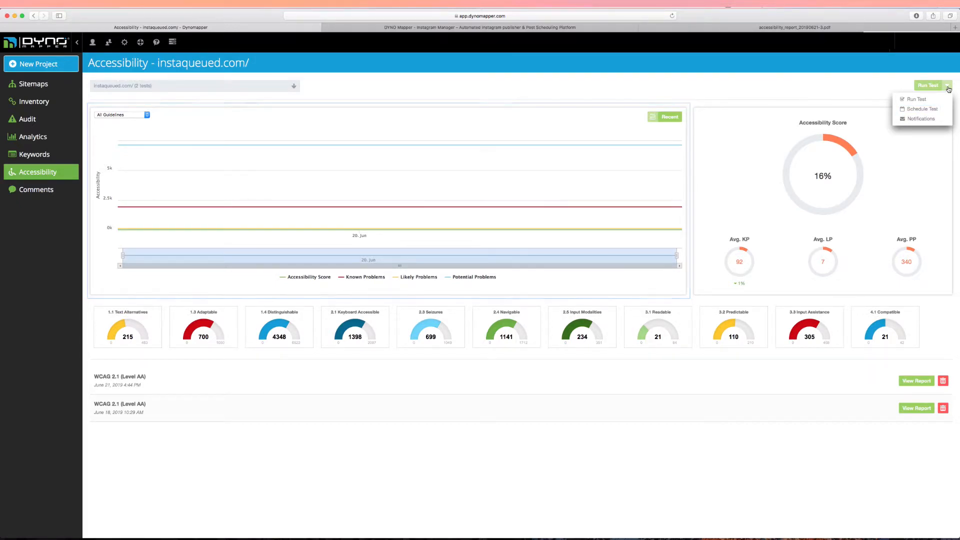
{"action": "mouse_move", "coordinate": [919, 118]}
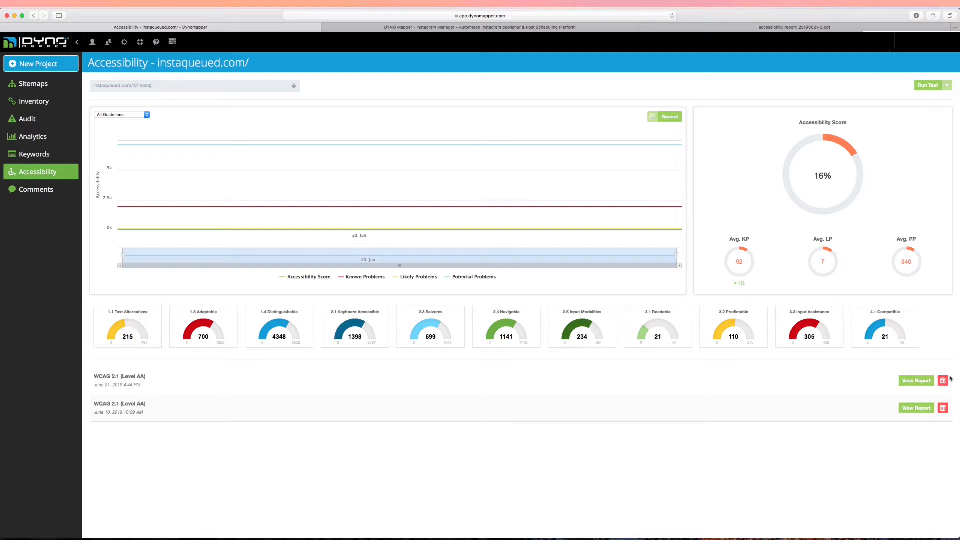
{"action": "left_click", "coordinate": [916, 380]}
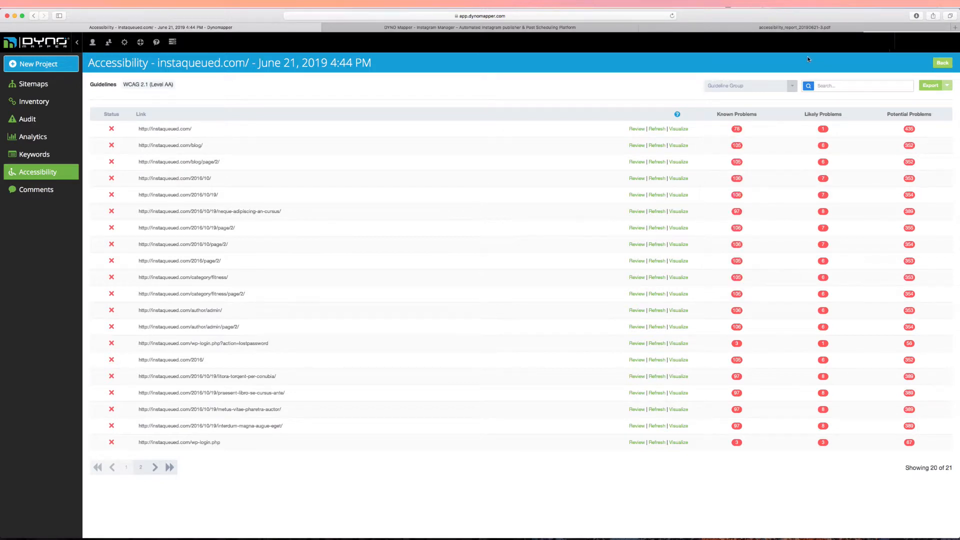
{"action": "left_click", "coordinate": [857, 85]}
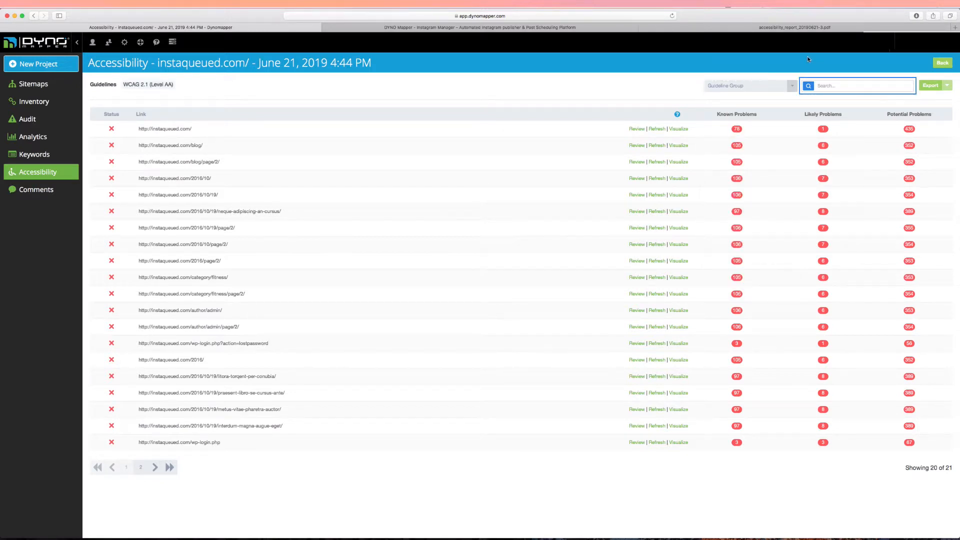
{"action": "mouse_move", "coordinate": [804, 55]}
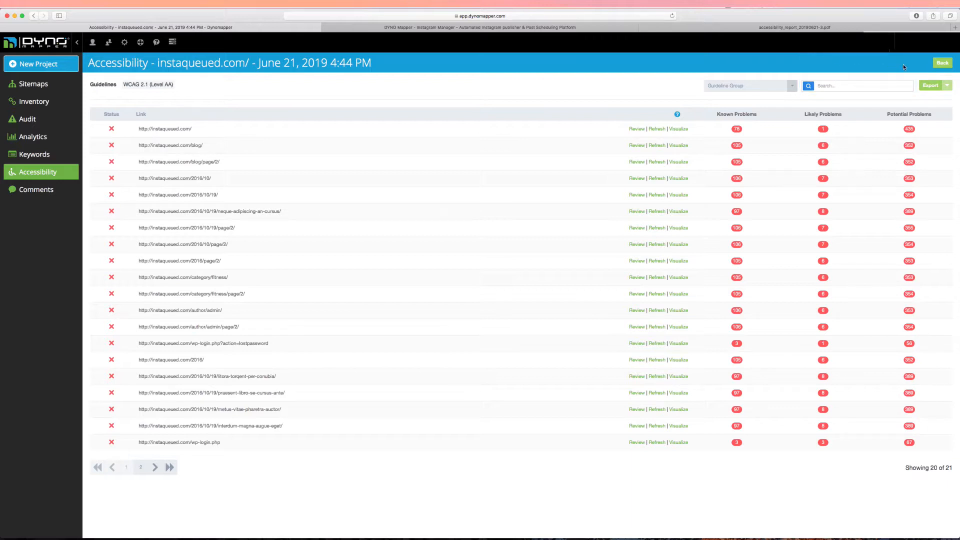
{"action": "left_click", "coordinate": [947, 85]}
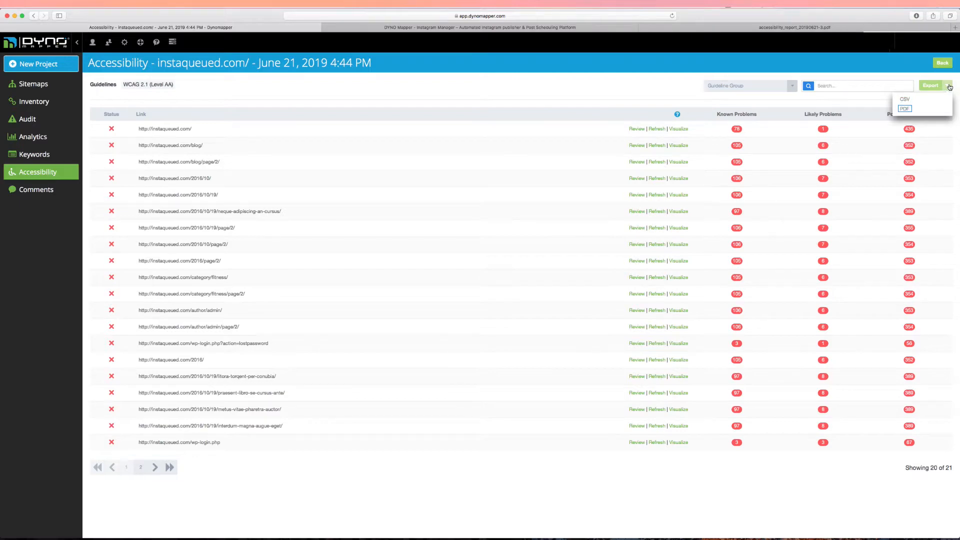
- Export the accessibility results as a PDF and scroll through the 16% score report
{"action": "left_click", "coordinate": [905, 109]}
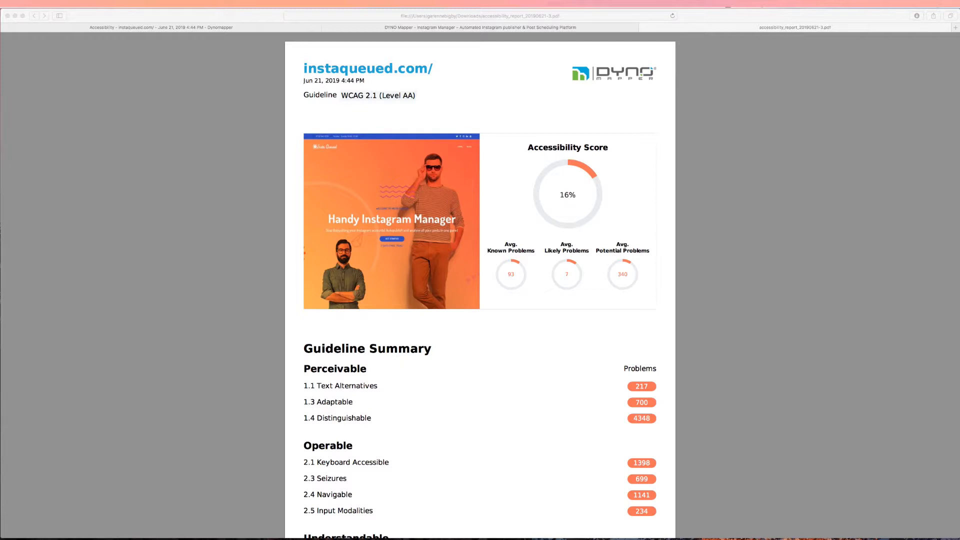
{"action": "scroll", "scroll_direction": "down", "scroll_amount": 3}
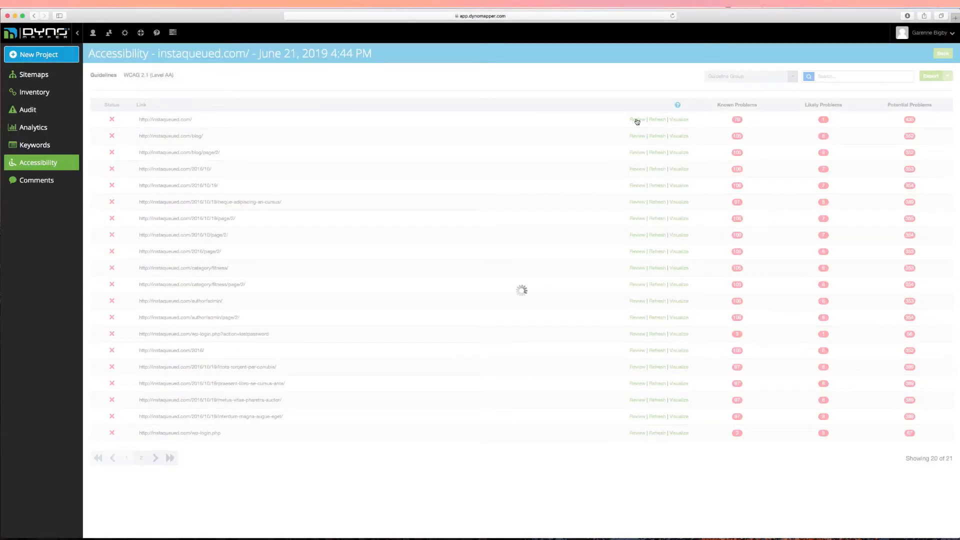
- Review the homepage's contrast issues, close the review, then re-run its accessibility test
{"action": "left_click", "coordinate": [636, 119]}
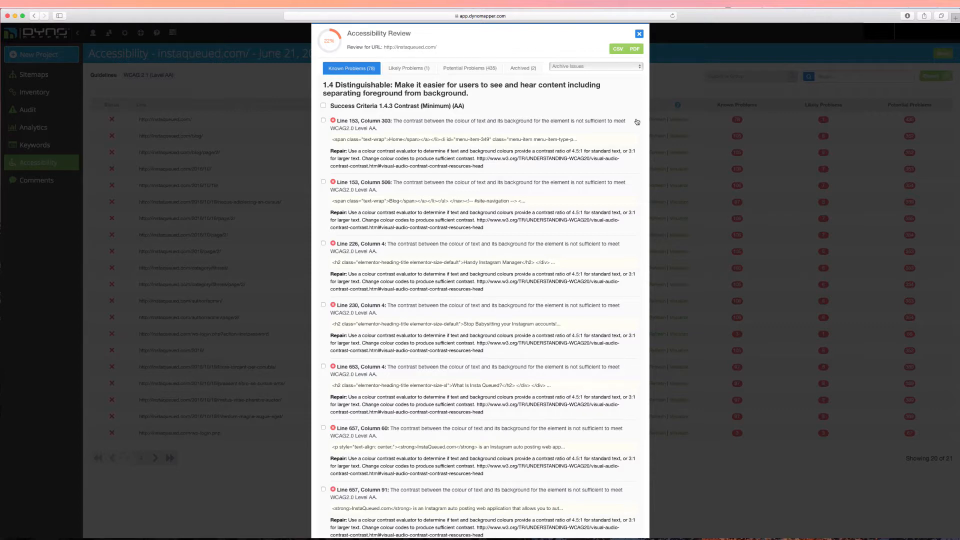
{"action": "left_click", "coordinate": [637, 33]}
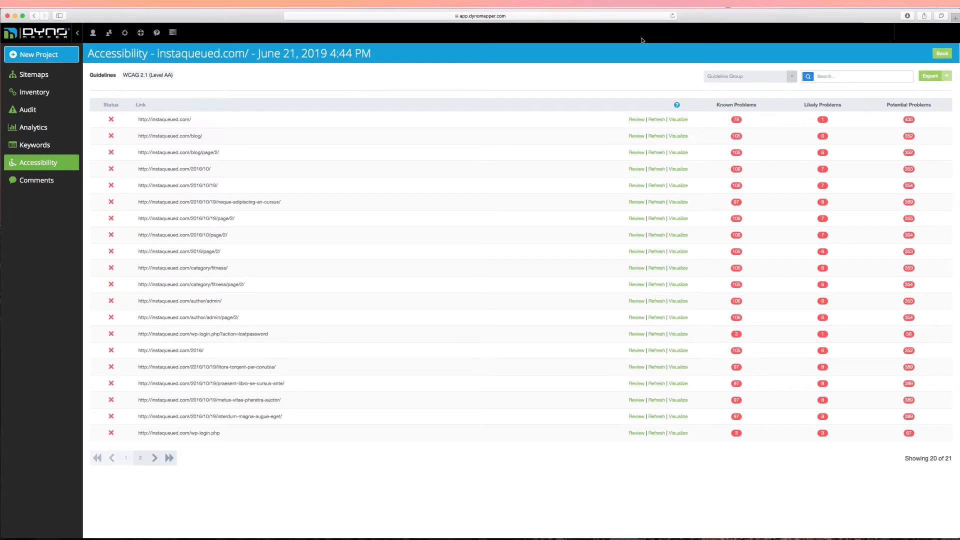
{"action": "left_click", "coordinate": [657, 119]}
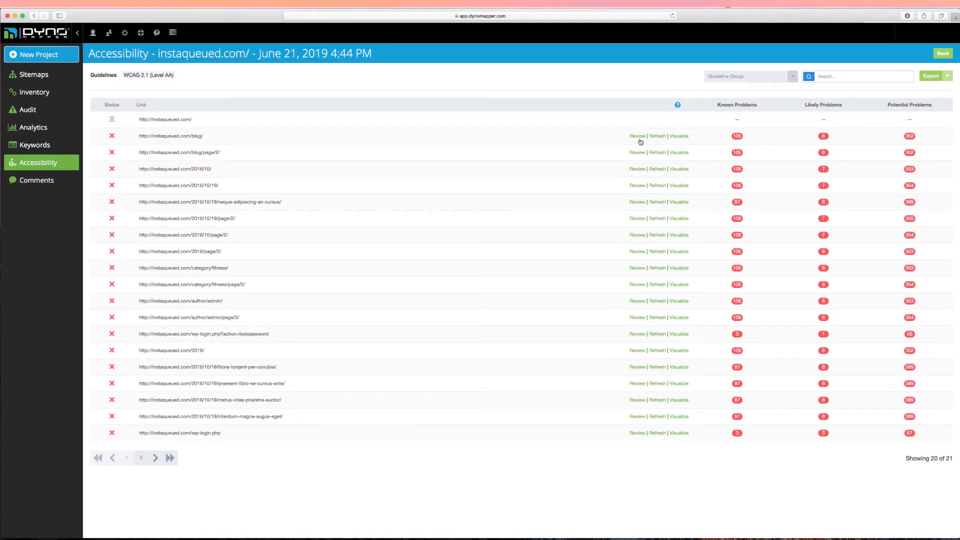
- Open the blog page's accessibility review and show its Archive Issues options
{"action": "left_click", "coordinate": [636, 135]}
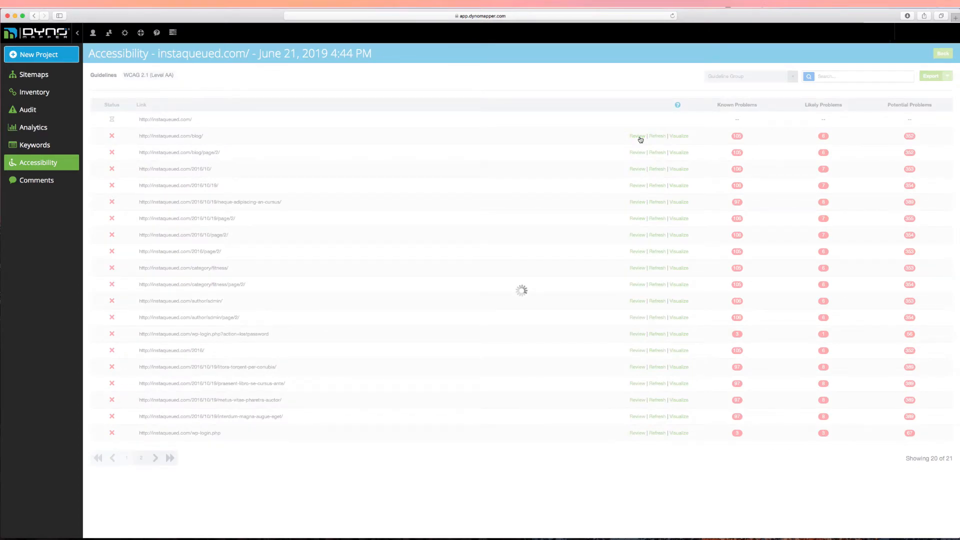
{"action": "left_click", "coordinate": [636, 136]}
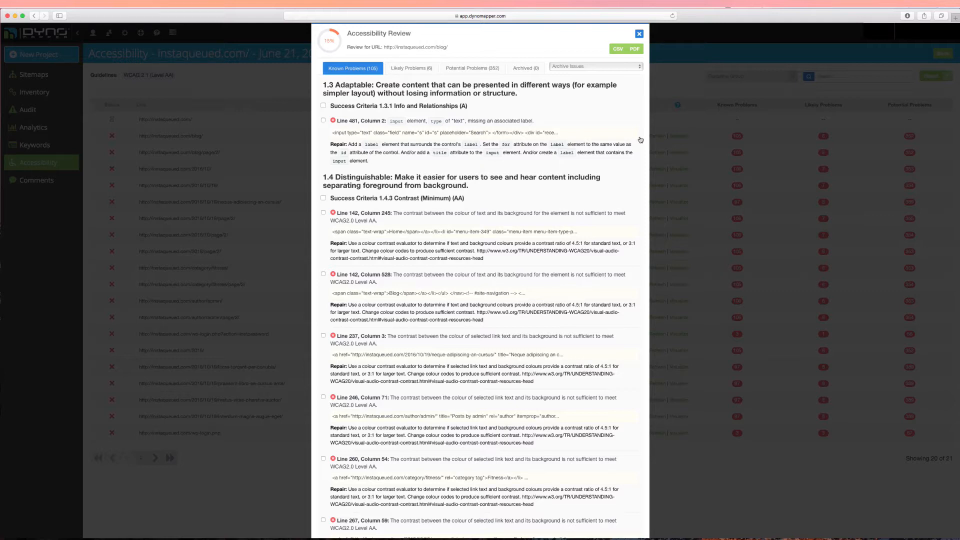
{"action": "left_click", "coordinate": [594, 66]}
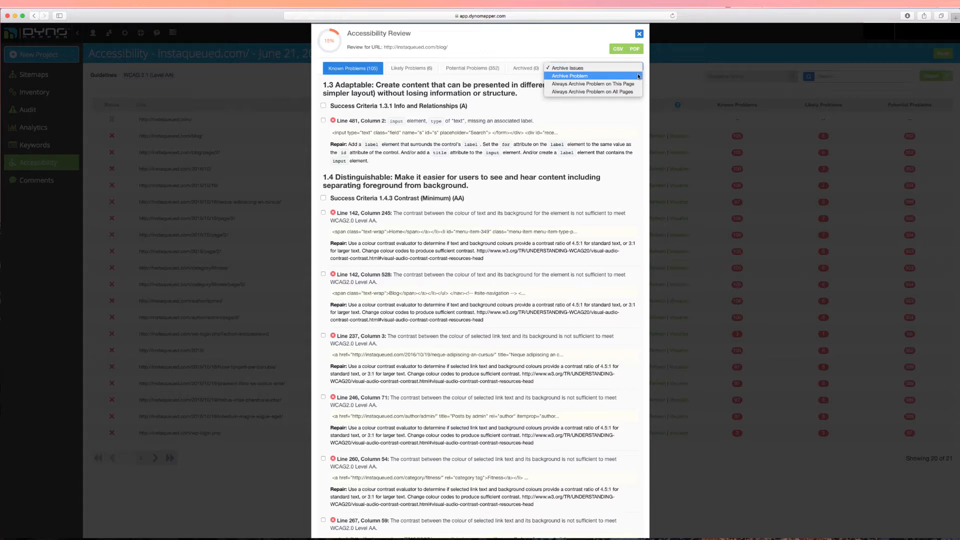
- Archive the blog page's 1.4.3 contrast problems, leaving 37 known problems, and list potential problems
{"action": "left_click", "coordinate": [593, 66]}
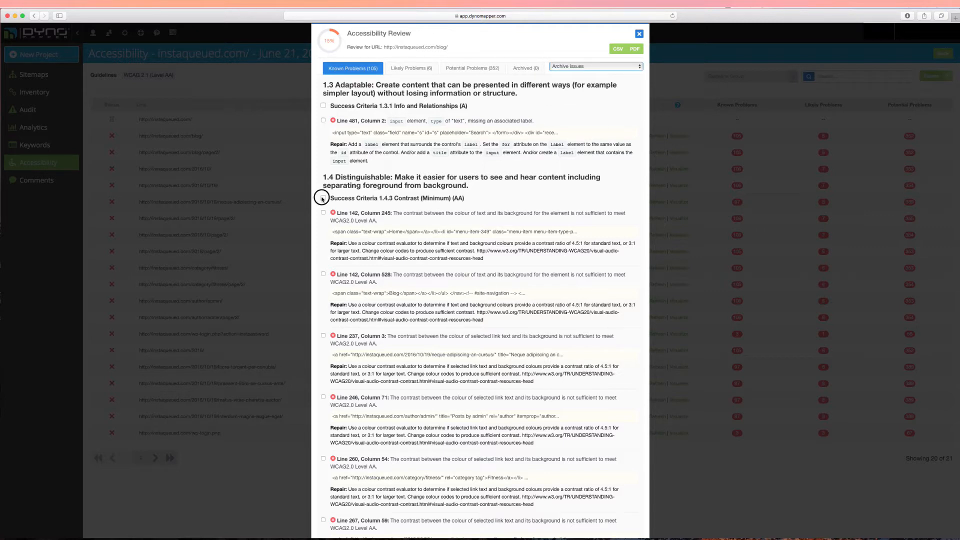
{"action": "left_click", "coordinate": [323, 198]}
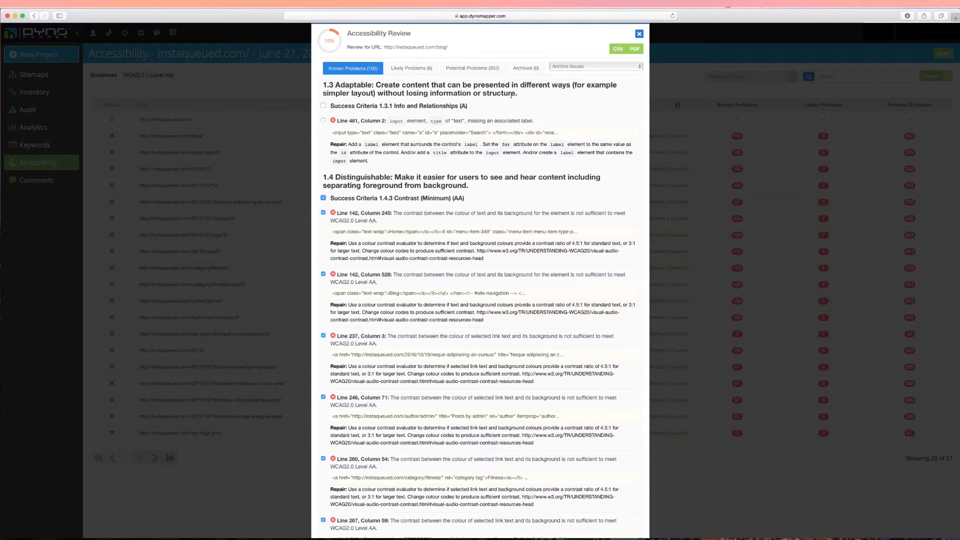
{"action": "left_click", "coordinate": [594, 66]}
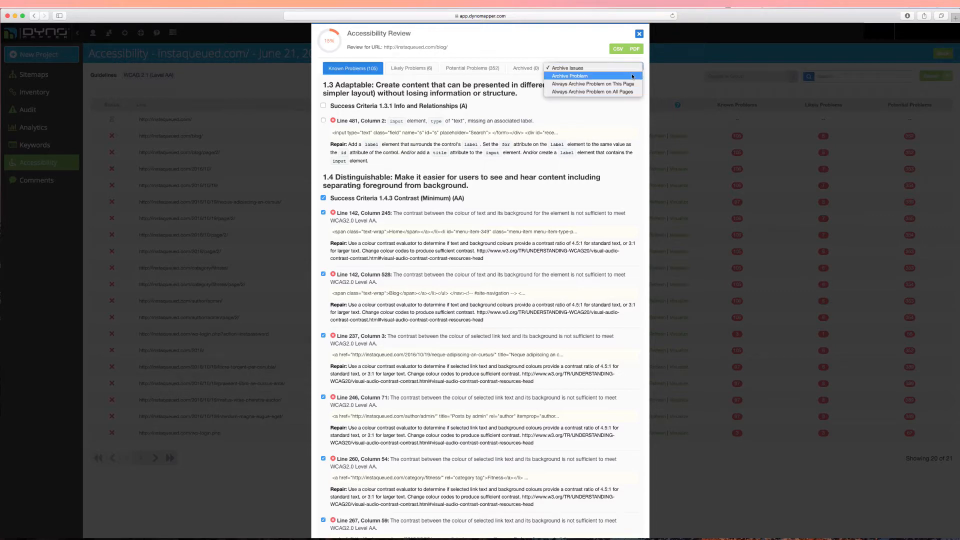
{"action": "left_click", "coordinate": [569, 76]}
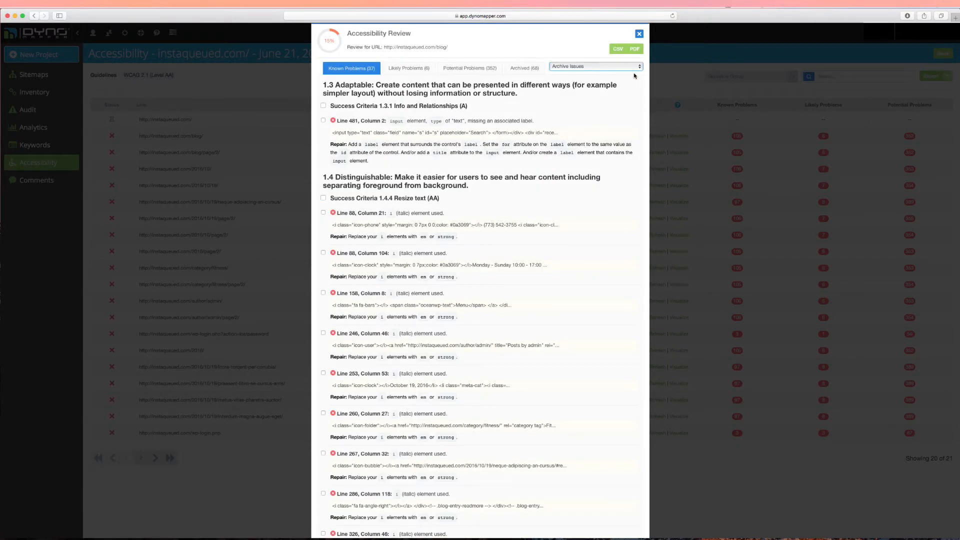
{"action": "left_click", "coordinate": [593, 66]}
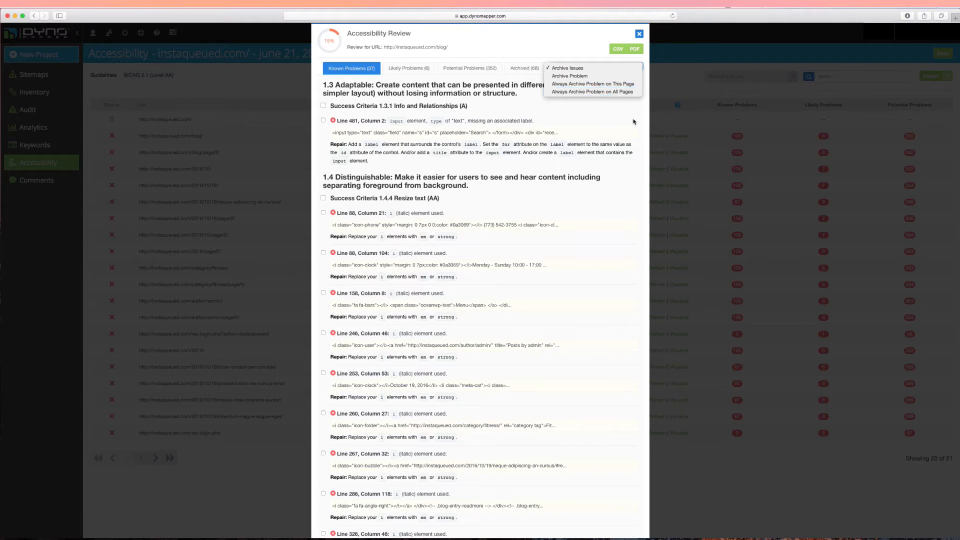
{"action": "scroll", "scroll_direction": "down", "scroll_amount": 3}
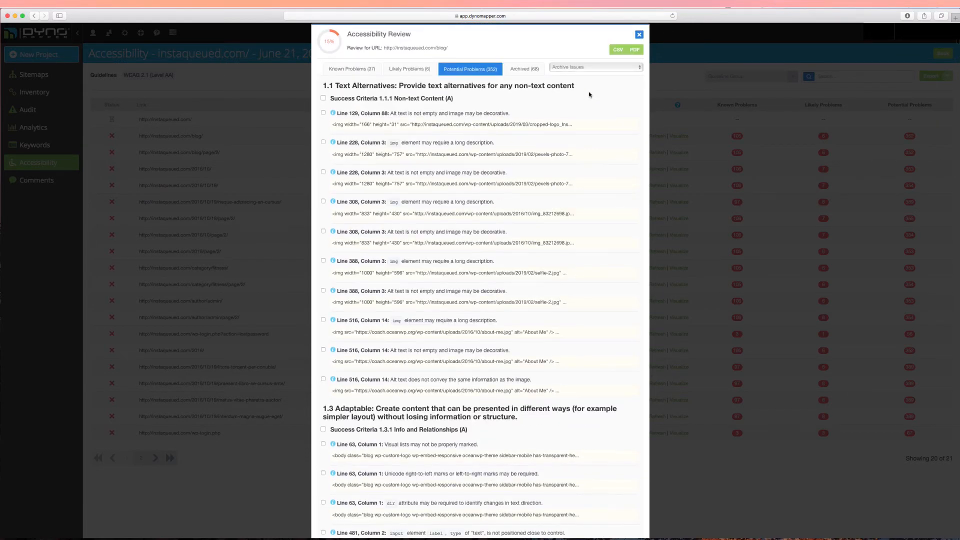
- Always archive a potential problem on all pages, restore the archived 1.3.4 orientation issues, then close the review
{"action": "left_click", "coordinate": [592, 66]}
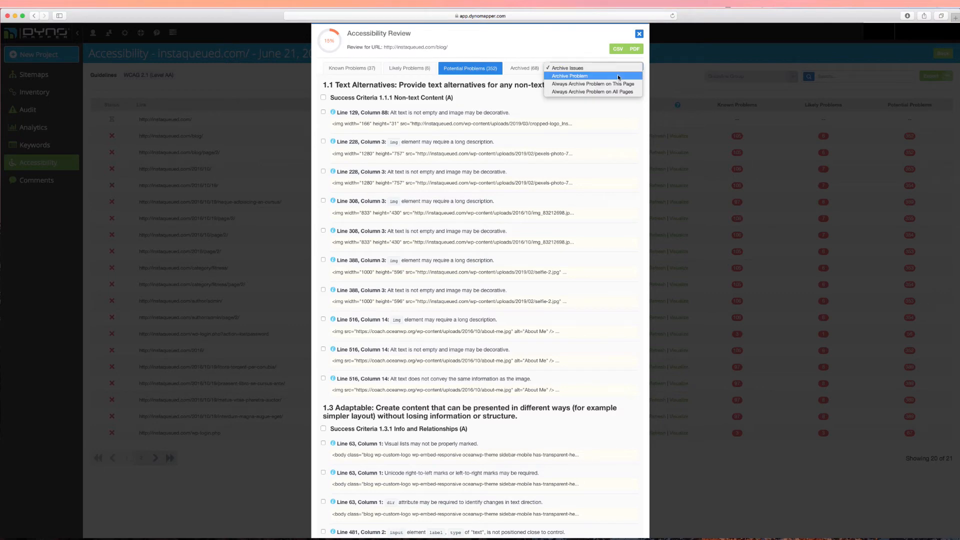
{"action": "mouse_move", "coordinate": [591, 91]}
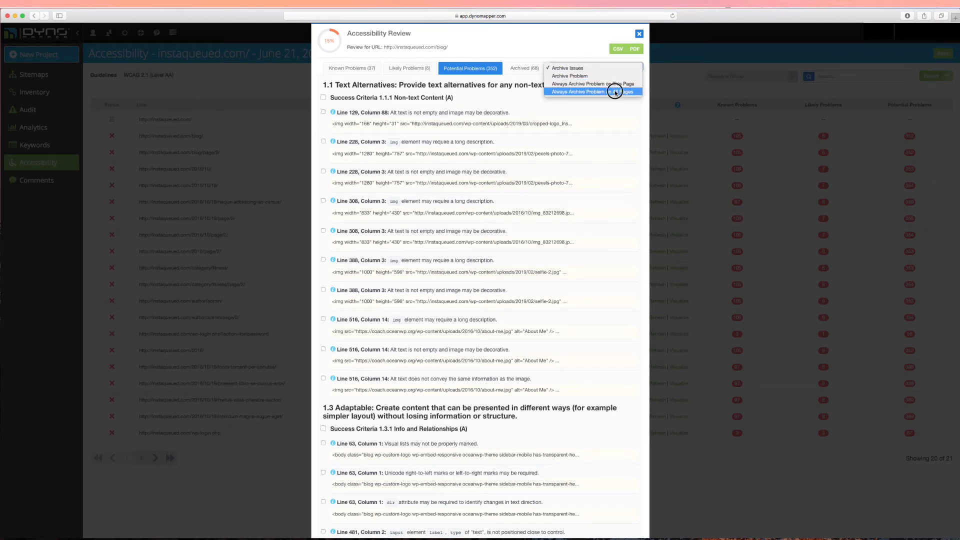
{"action": "left_click", "coordinate": [592, 91]}
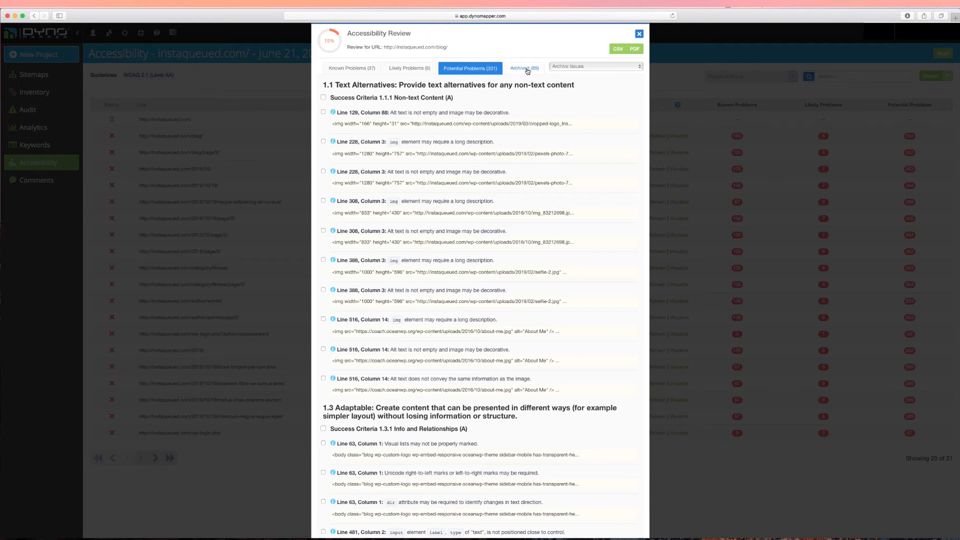
{"action": "left_click", "coordinate": [524, 68]}
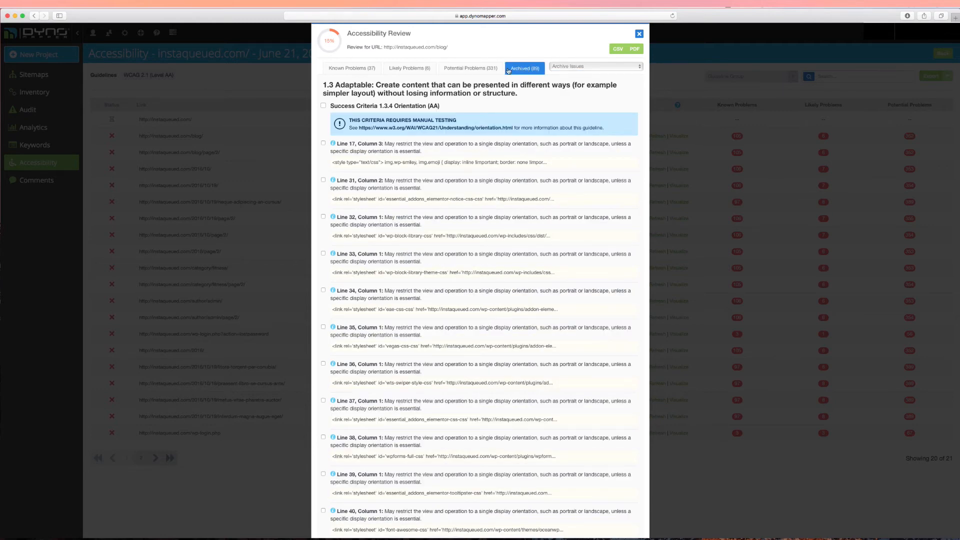
{"action": "left_click", "coordinate": [594, 66]}
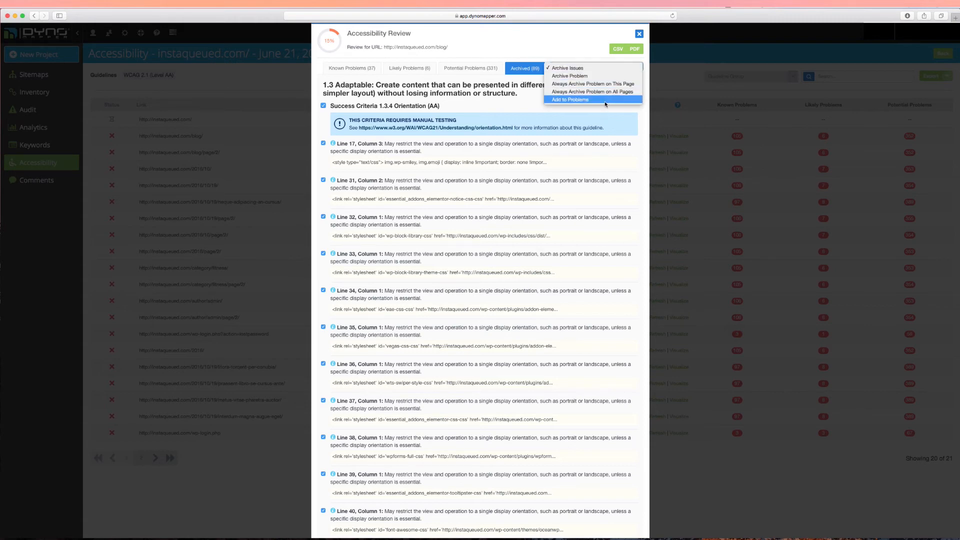
{"action": "left_click", "coordinate": [570, 99]}
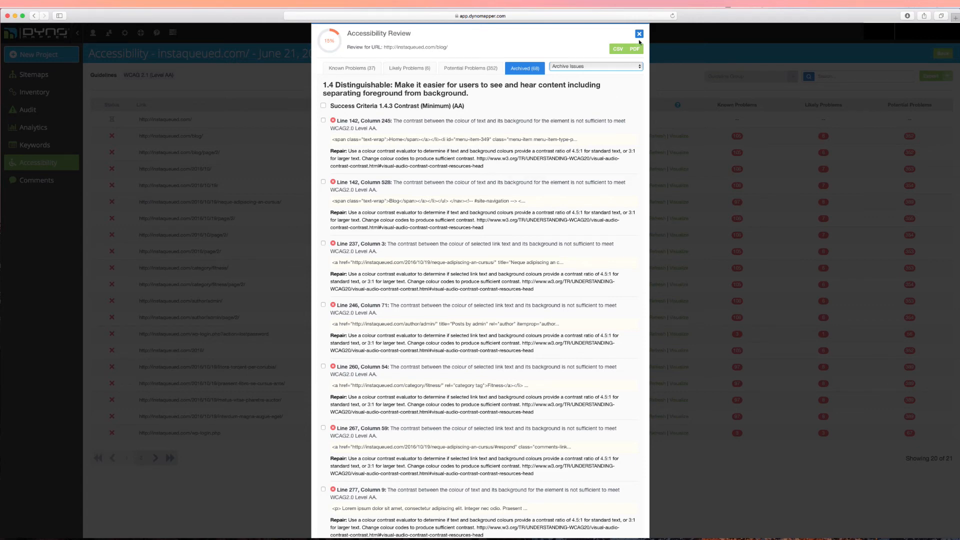
{"action": "left_click", "coordinate": [638, 33]}
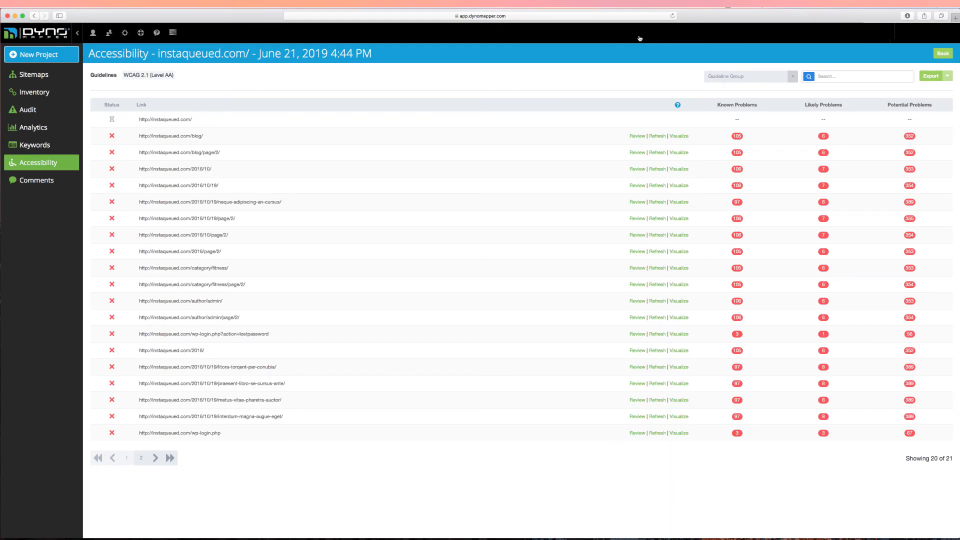
{"action": "mouse_move", "coordinate": [674, 153]}
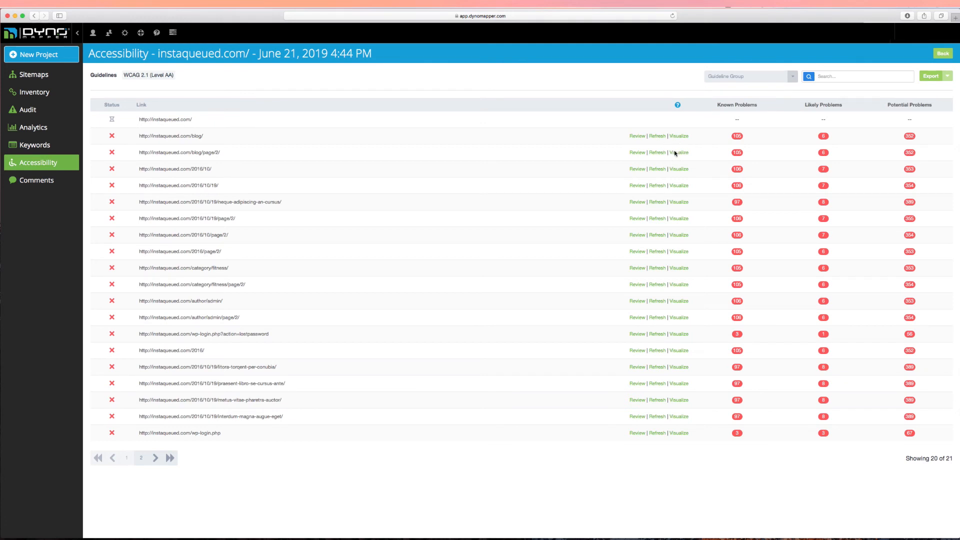
- Visualize blog/page/2 and check it against WCAG 2.1 AA: 78 known, 7 likely, 365 potential problems
{"action": "left_click", "coordinate": [678, 152]}
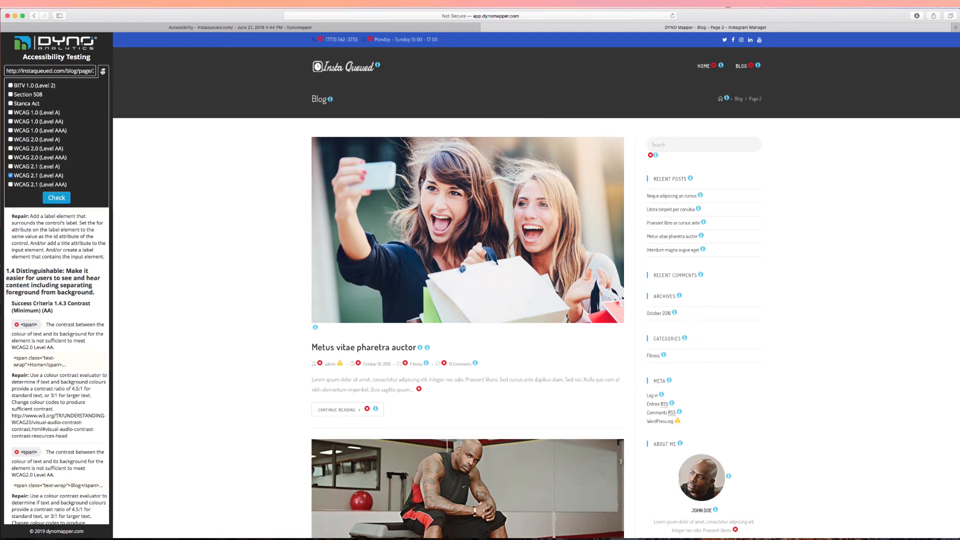
{"action": "left_click", "coordinate": [55, 197]}
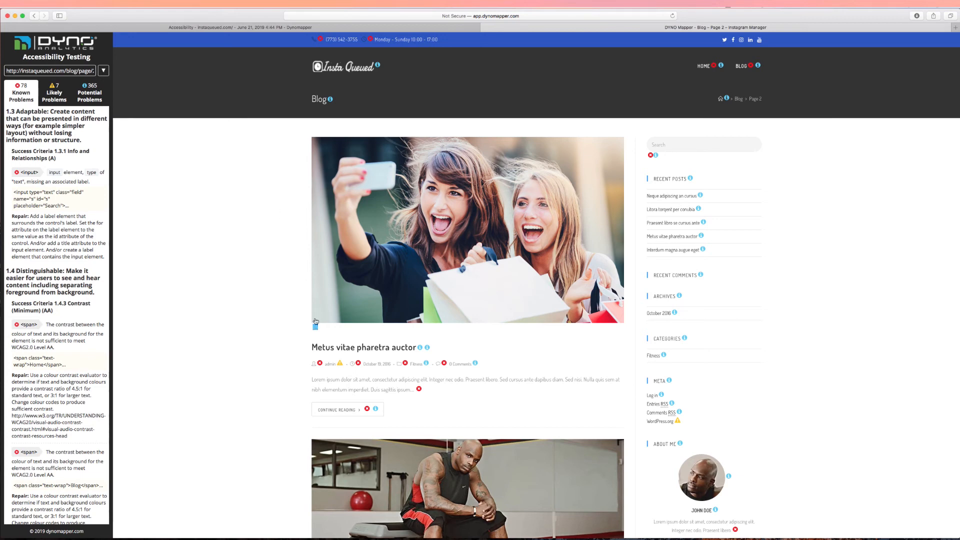
{"action": "left_click", "coordinate": [316, 325]}
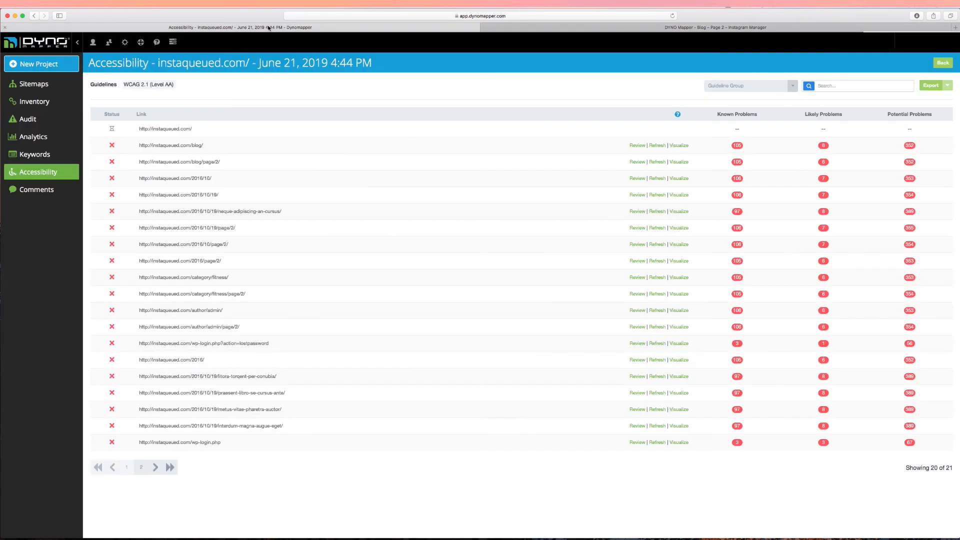
- Return to the accessibility overview and request deletion of the June 21, 2019 WCAG 2.1 AA test
{"action": "left_click", "coordinate": [942, 62]}
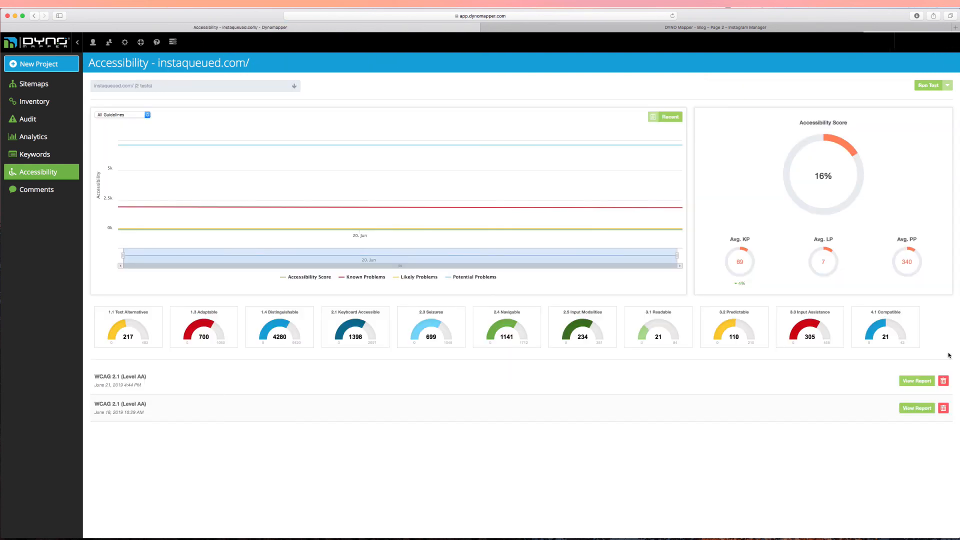
{"action": "left_click", "coordinate": [943, 380]}
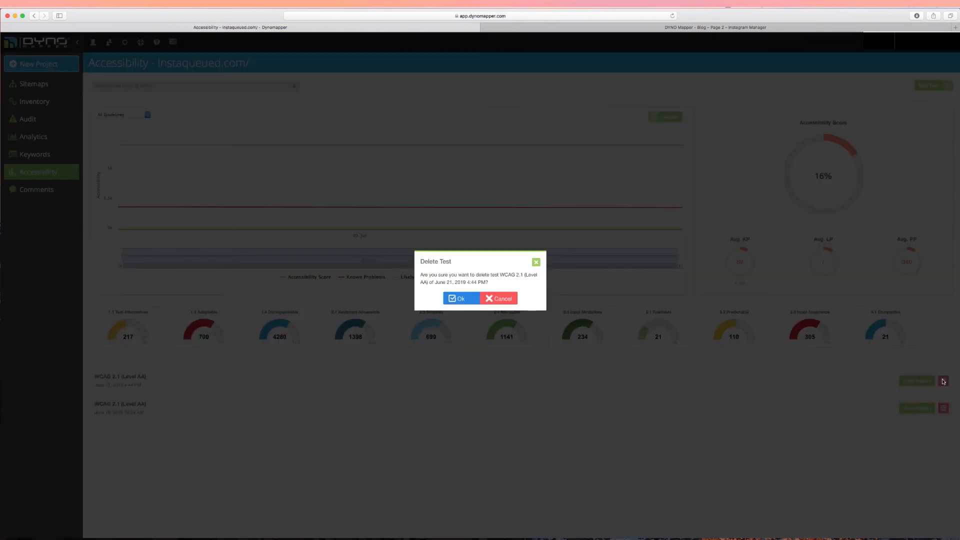